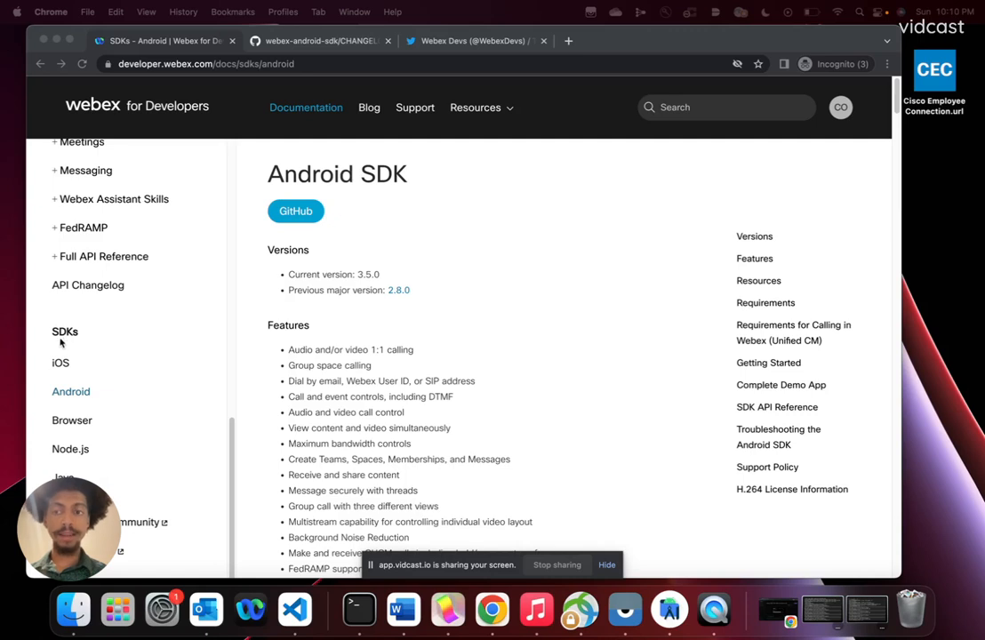
{"action": "mouse_move", "coordinate": [528, 381]}
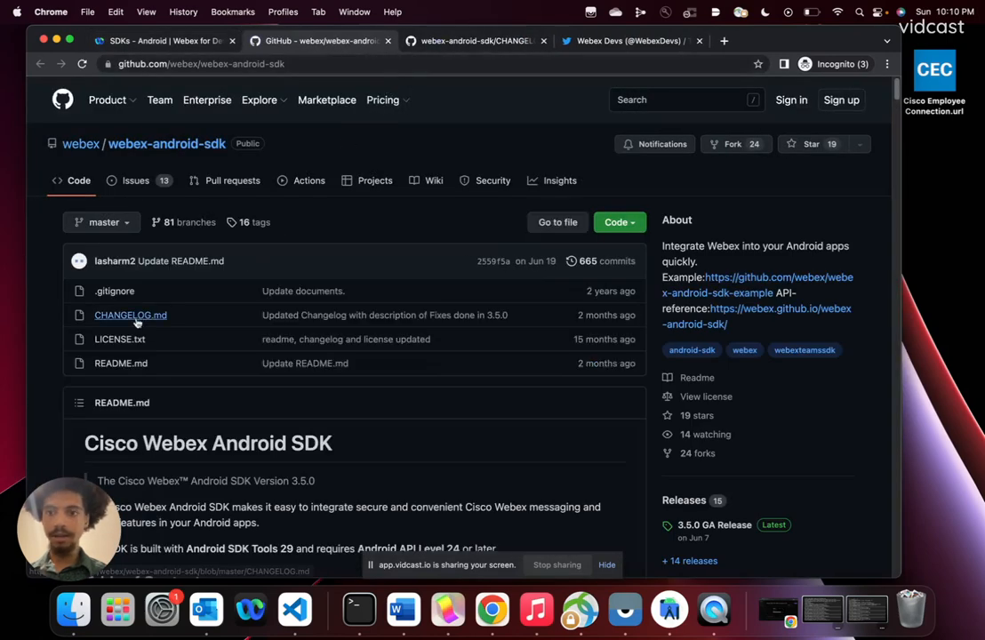
{"action": "left_click", "coordinate": [130, 314]}
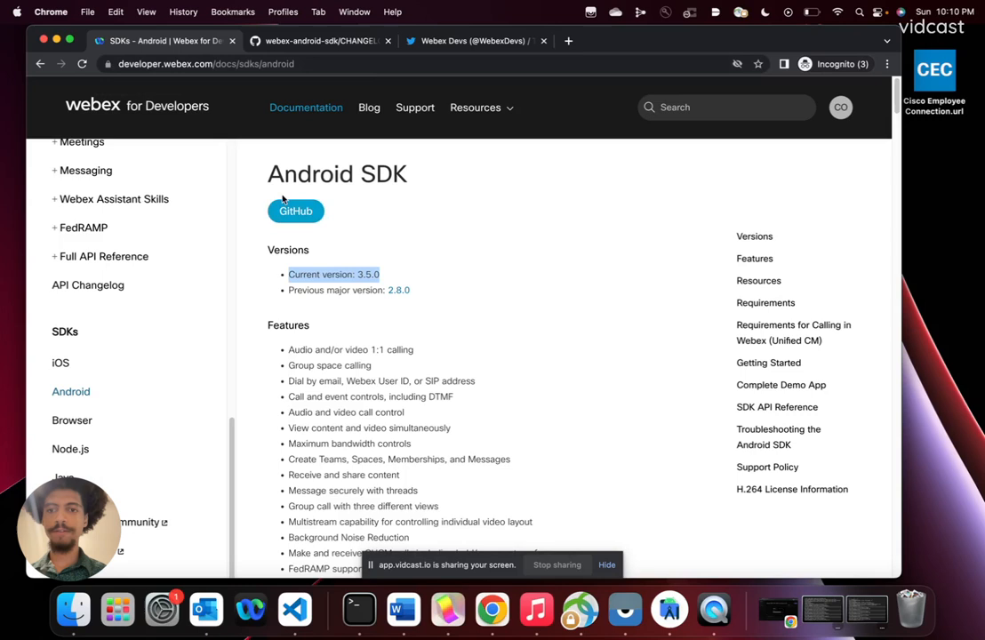
{"action": "mouse_move", "coordinate": [295, 96]}
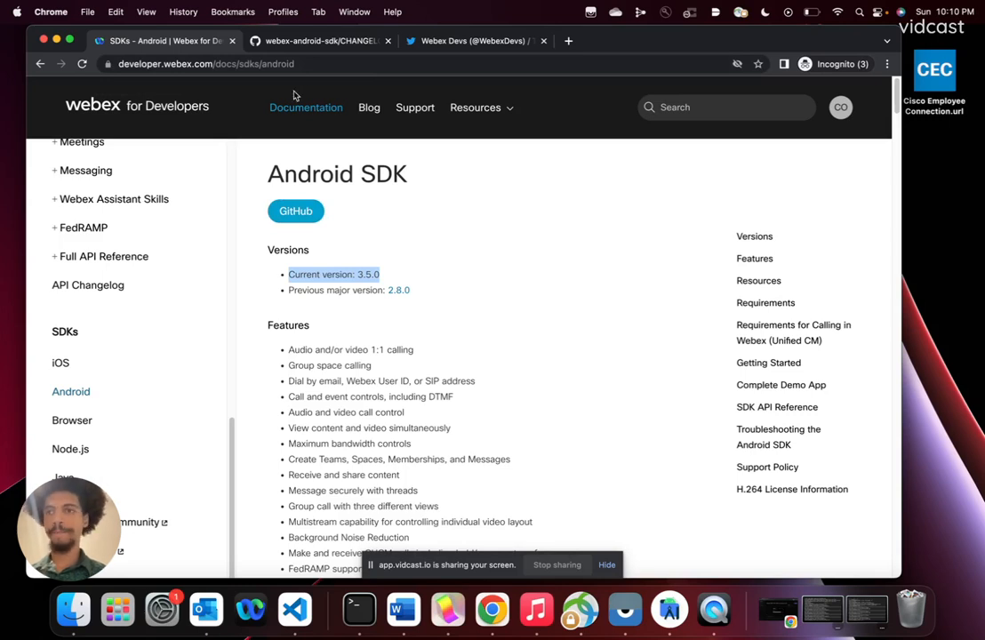
{"action": "mouse_move", "coordinate": [288, 106]}
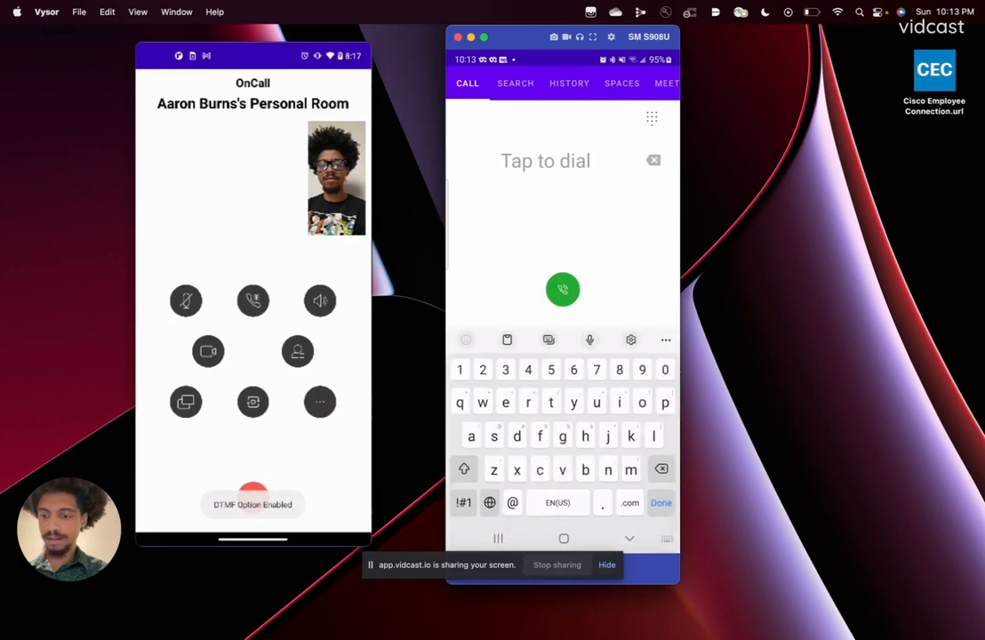
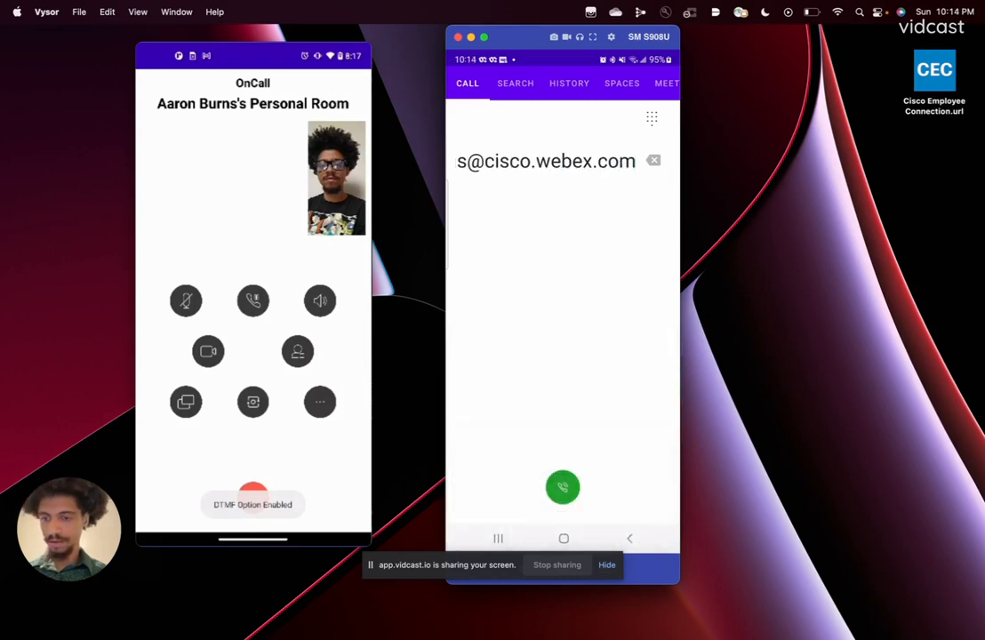
{"action": "left_click", "coordinate": [562, 487]}
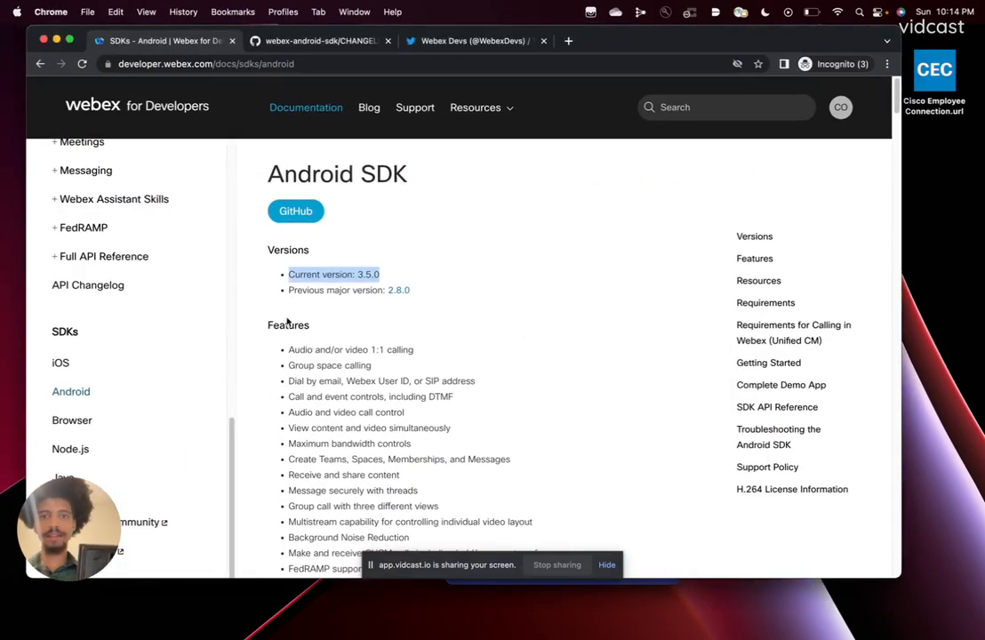
{"action": "mouse_move", "coordinate": [271, 316]}
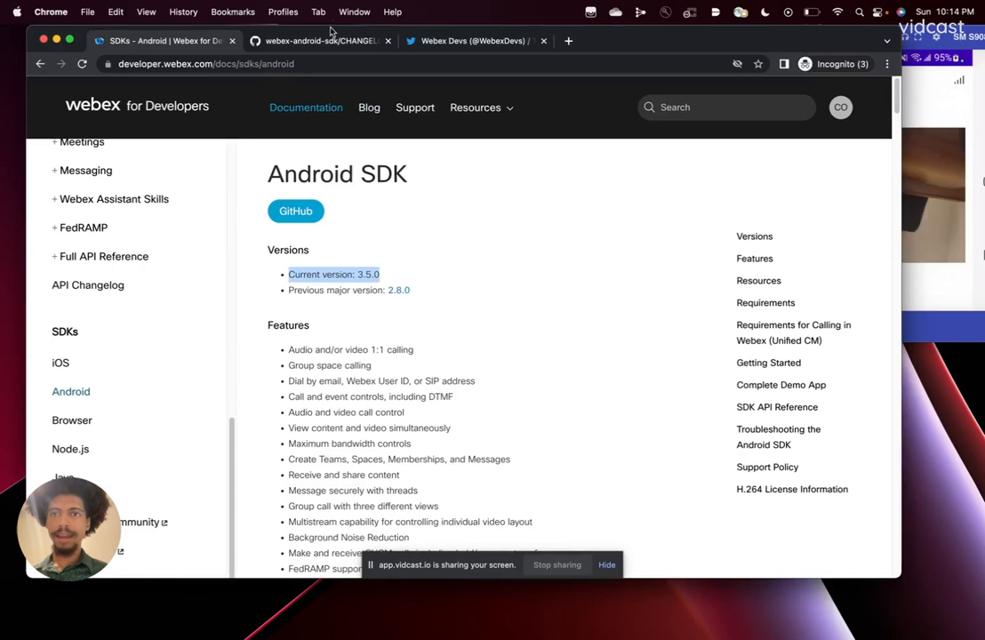
- Show the Webex Devs Twitter page, then start a fresh tab for cs.co/webexdevelopercommunity
{"action": "left_click", "coordinate": [471, 41]}
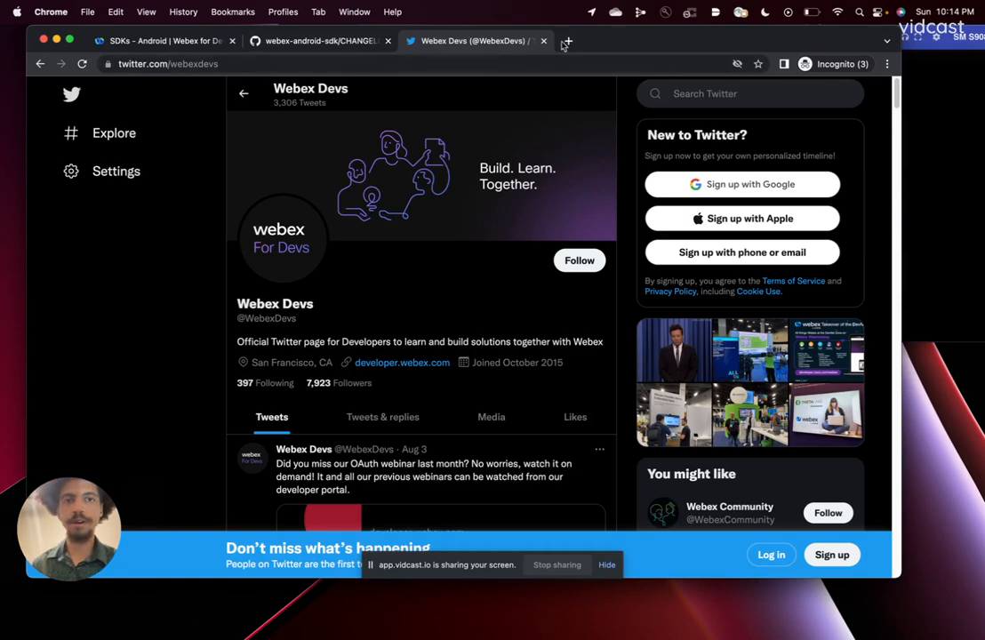
{"action": "left_click", "coordinate": [566, 41]}
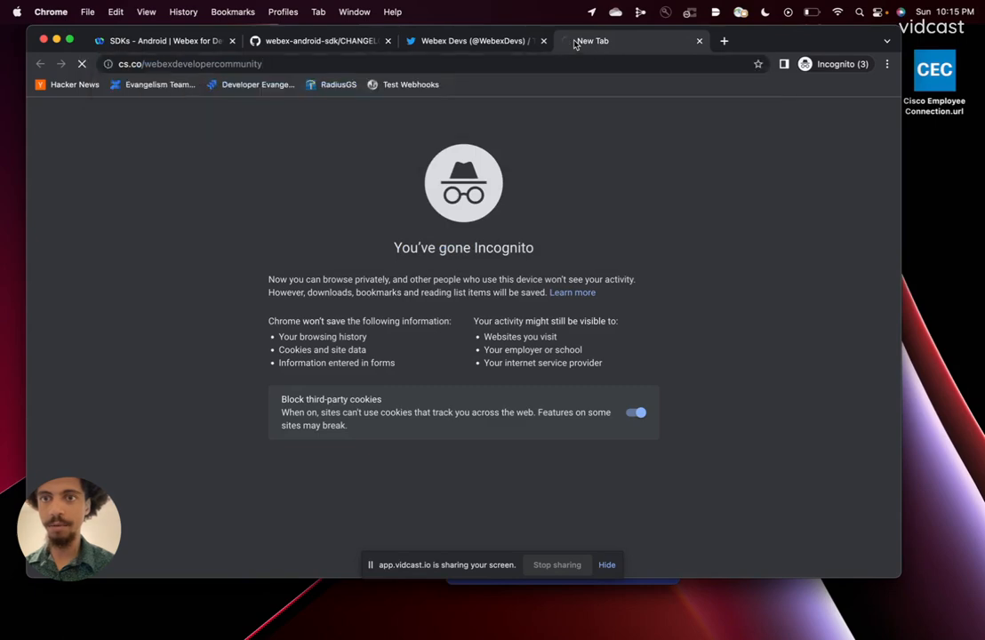
{"action": "mouse_move", "coordinate": [469, 85]}
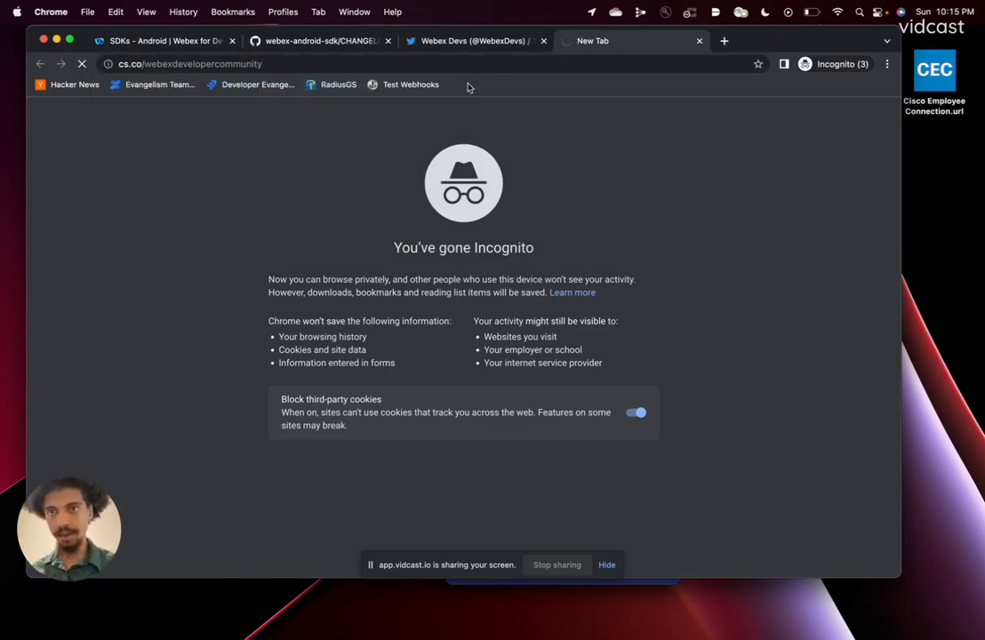